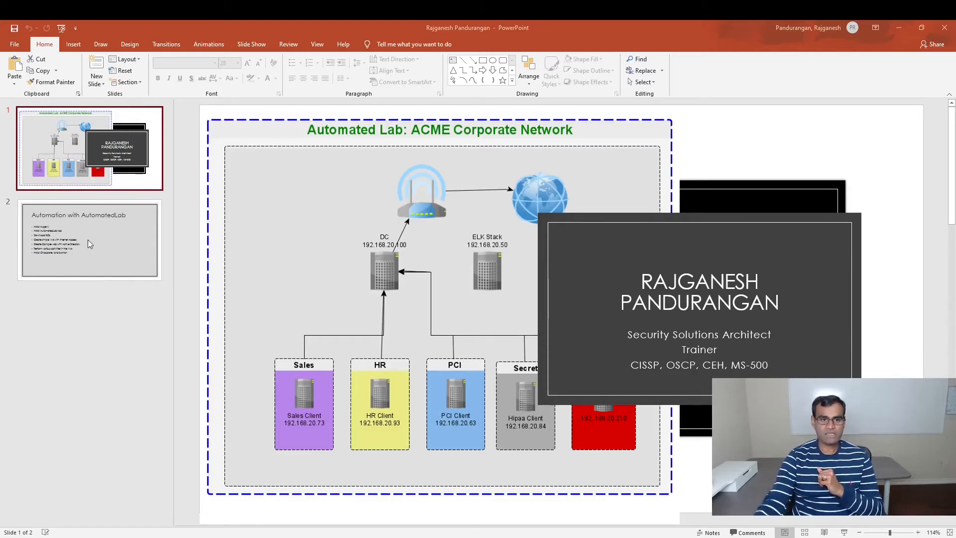
# Show slide 2, the 'Automation with AutomatedLab' agenda from Hyper-V install to Sysmon.
pyautogui.click(89, 239)
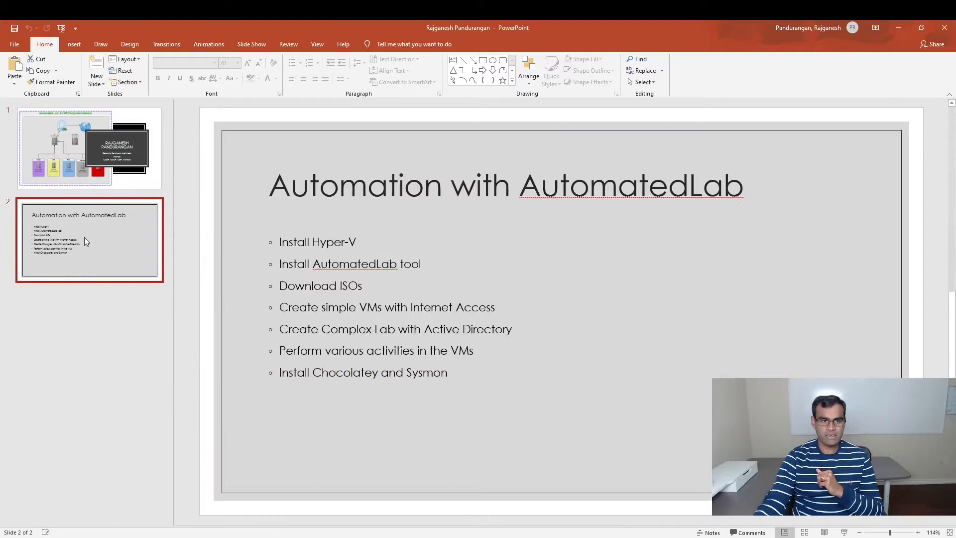